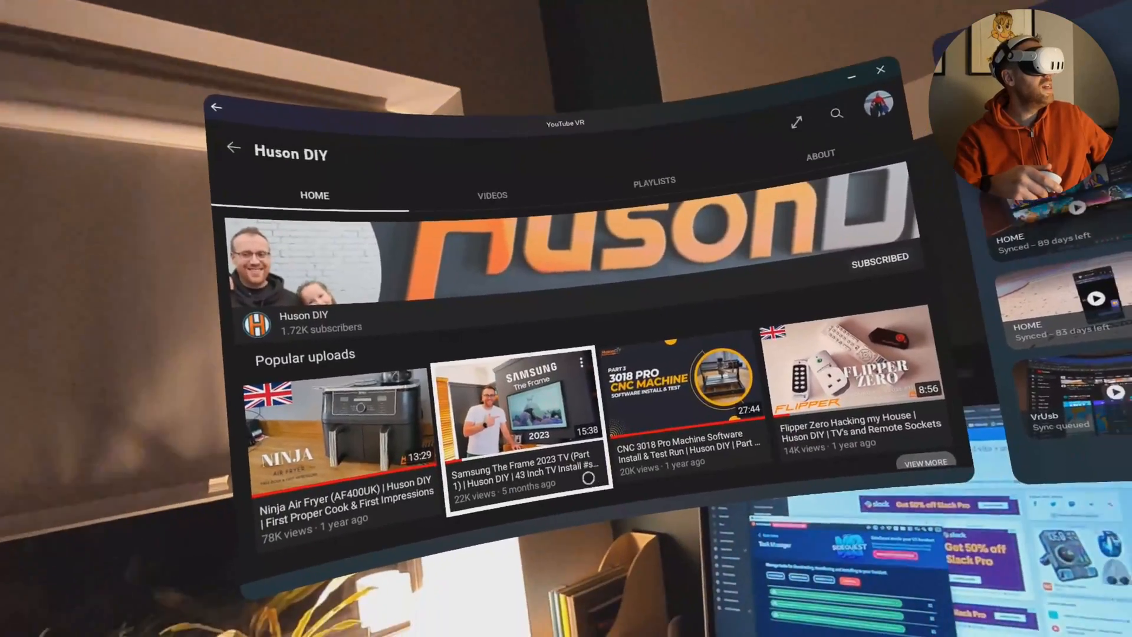
- Scroll to Huson DIY's Uploads and play the 'PLAY 3DS GAMES' Nintendo 3DS Meets VR video
scroll("down", 3)
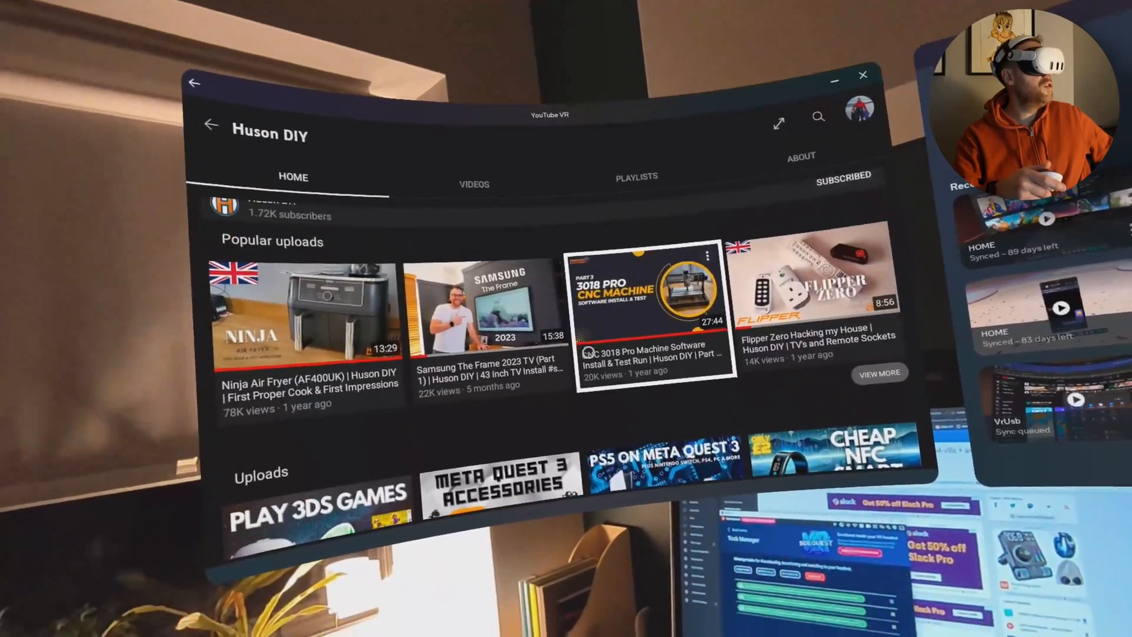
scroll("down", 3)
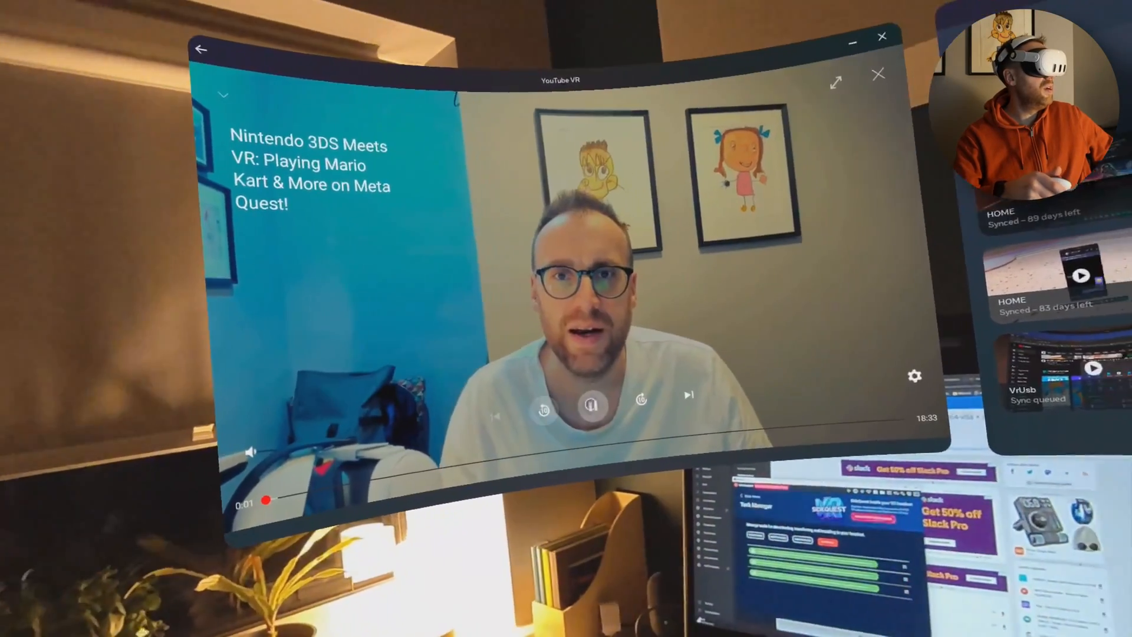
left_click(591, 405)
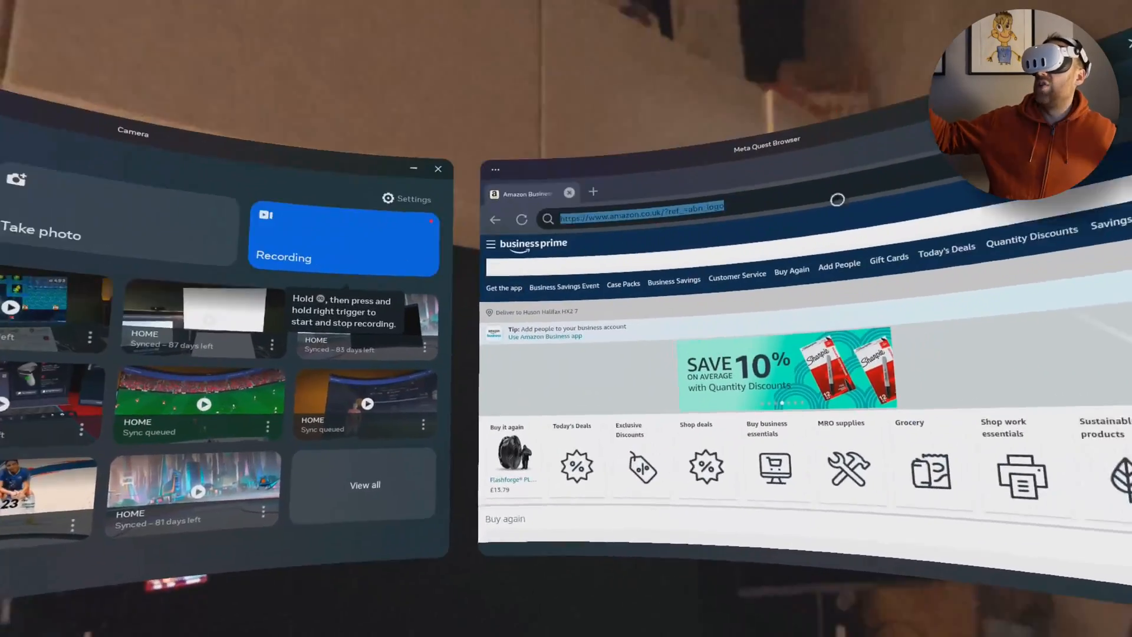
- Load news.sky in Meta Quest Browser and open its Science & Tech section
left_click(639, 219)
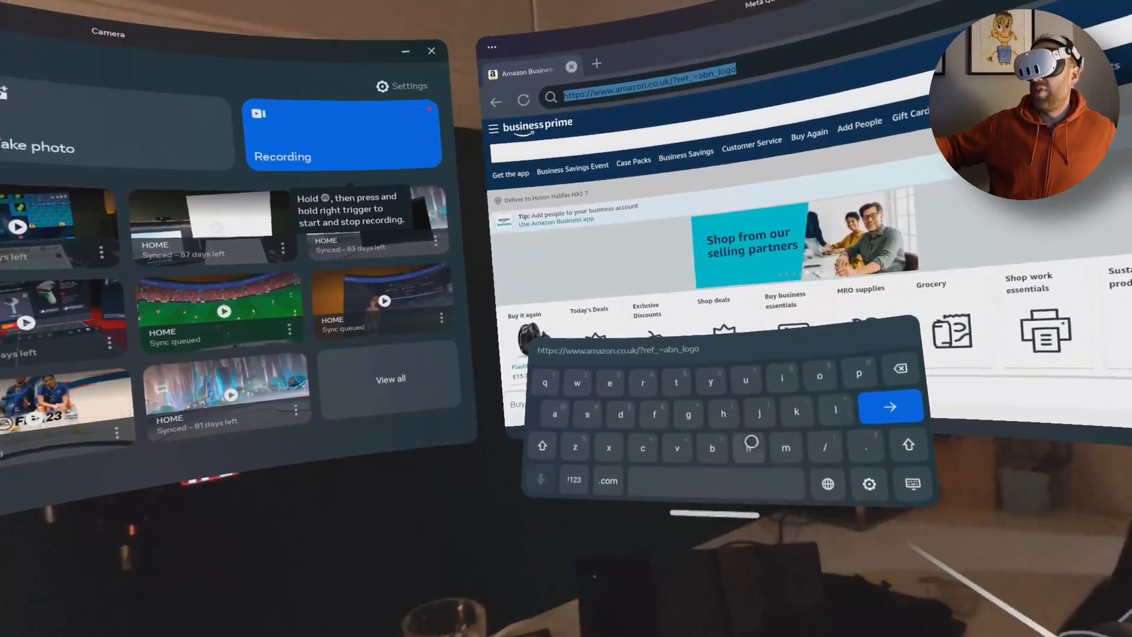
type("news")
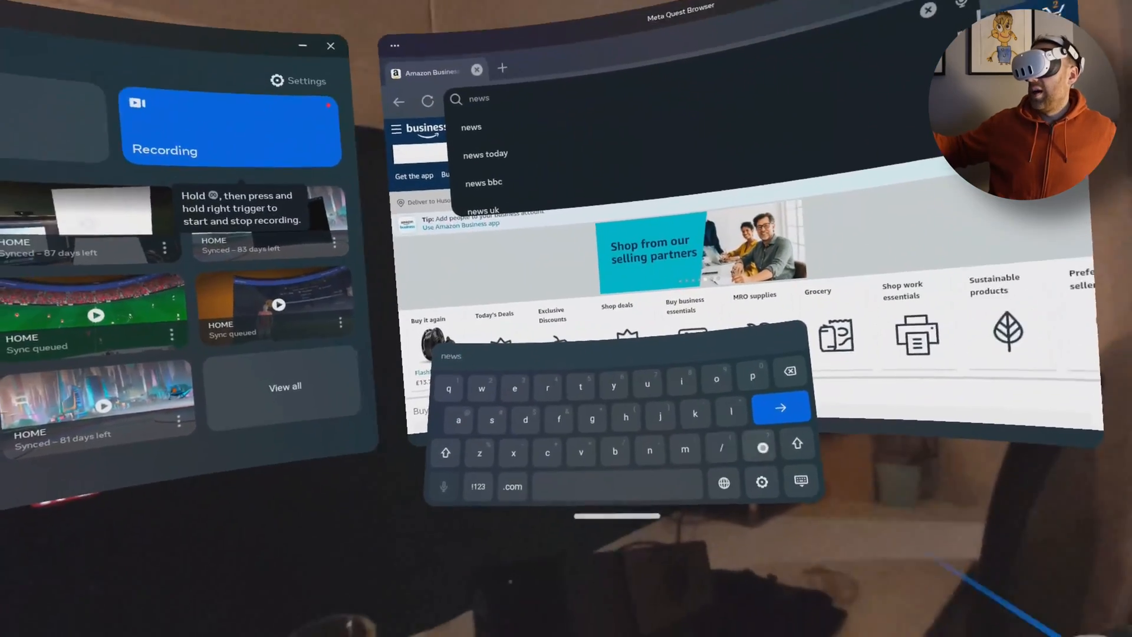
type(".sky")
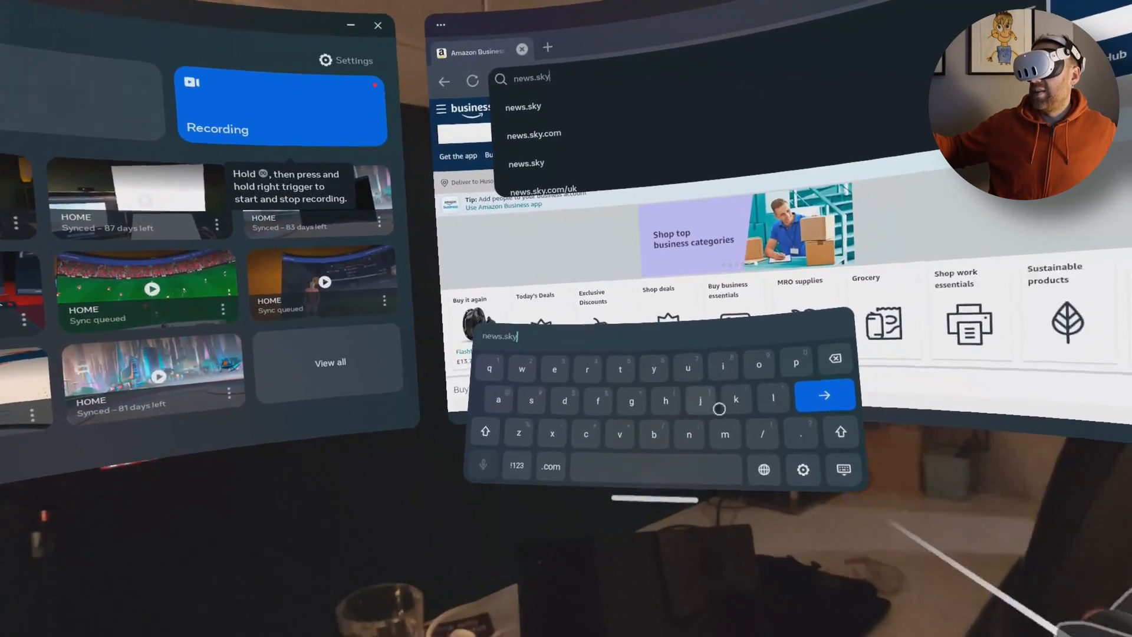
left_click(550, 466)
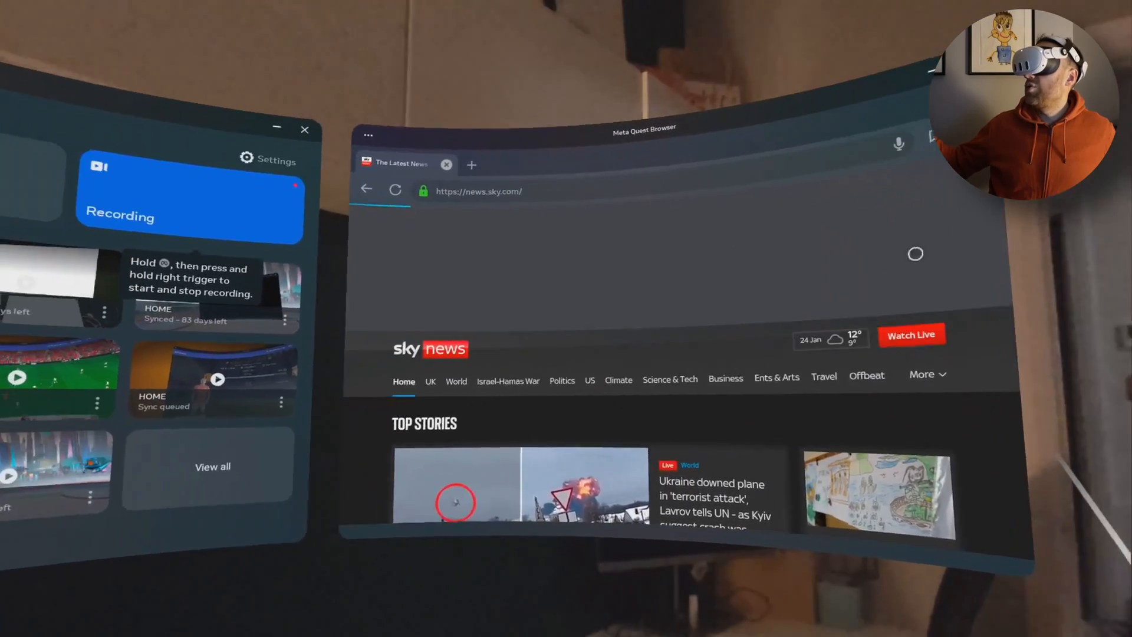
left_click(911, 334)
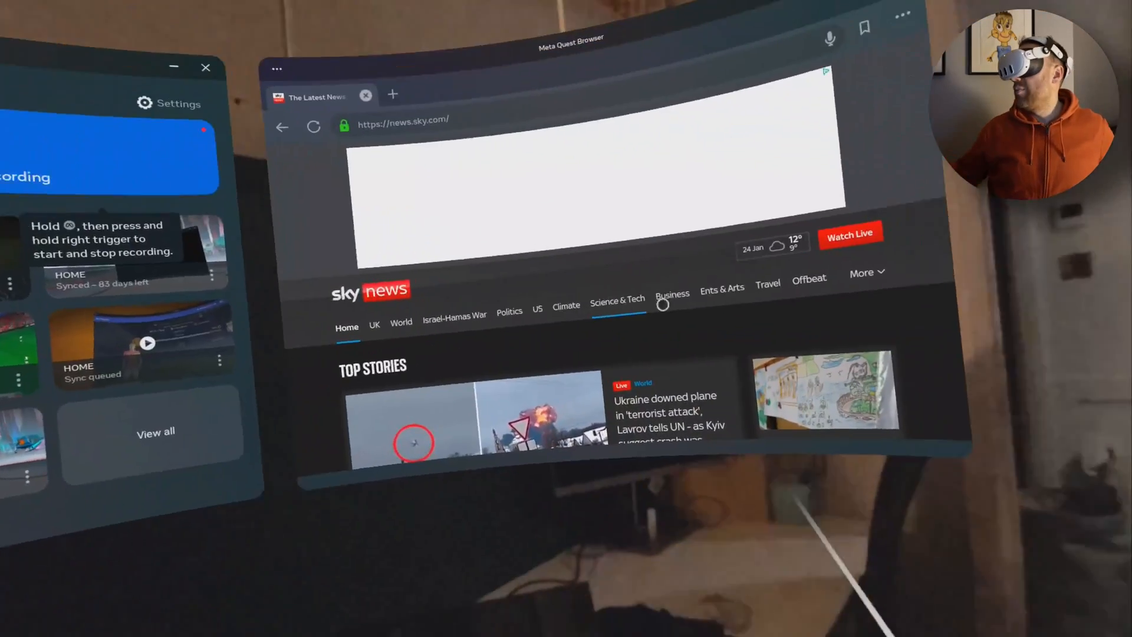
left_click(618, 299)
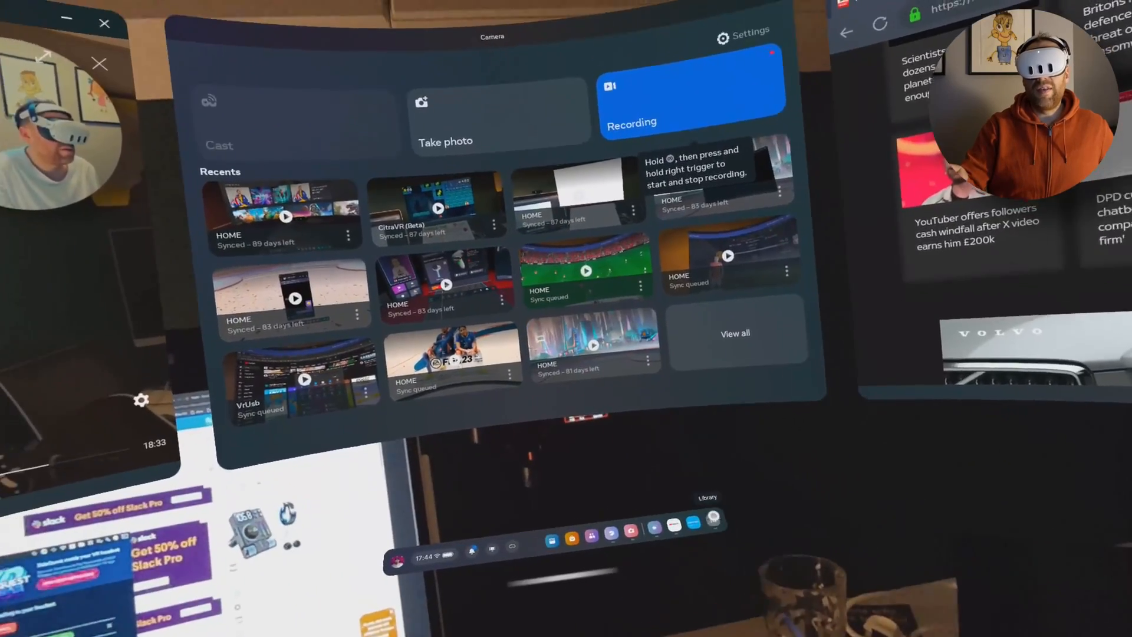
- Scroll the Library's Applications list and launch Remote Display (Beta)
left_click(711, 519)
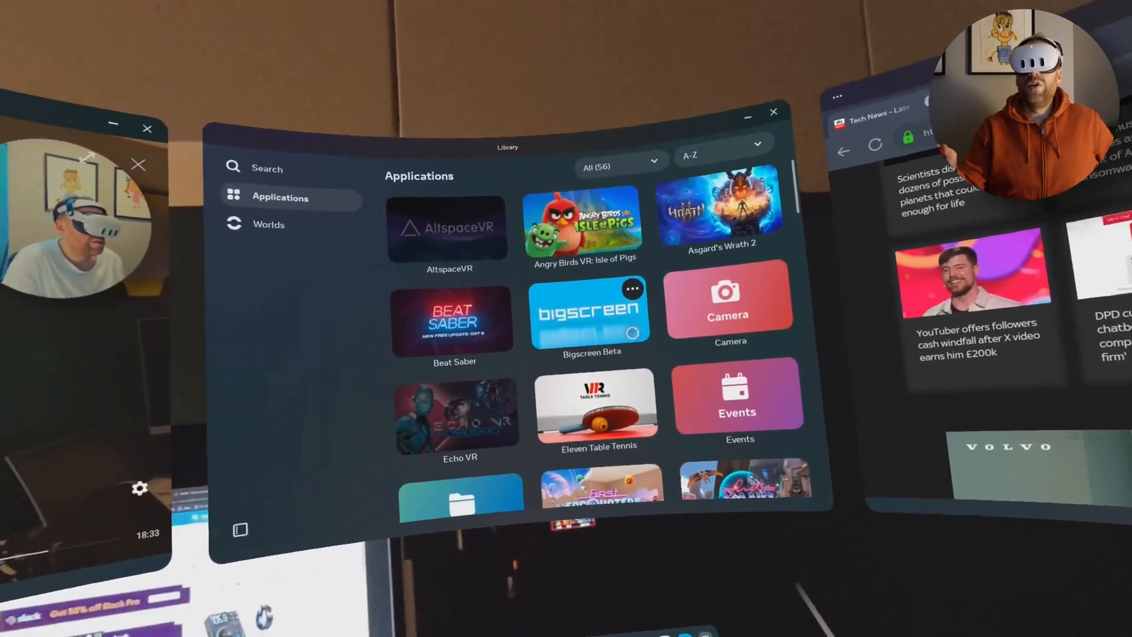
scroll("down", 3)
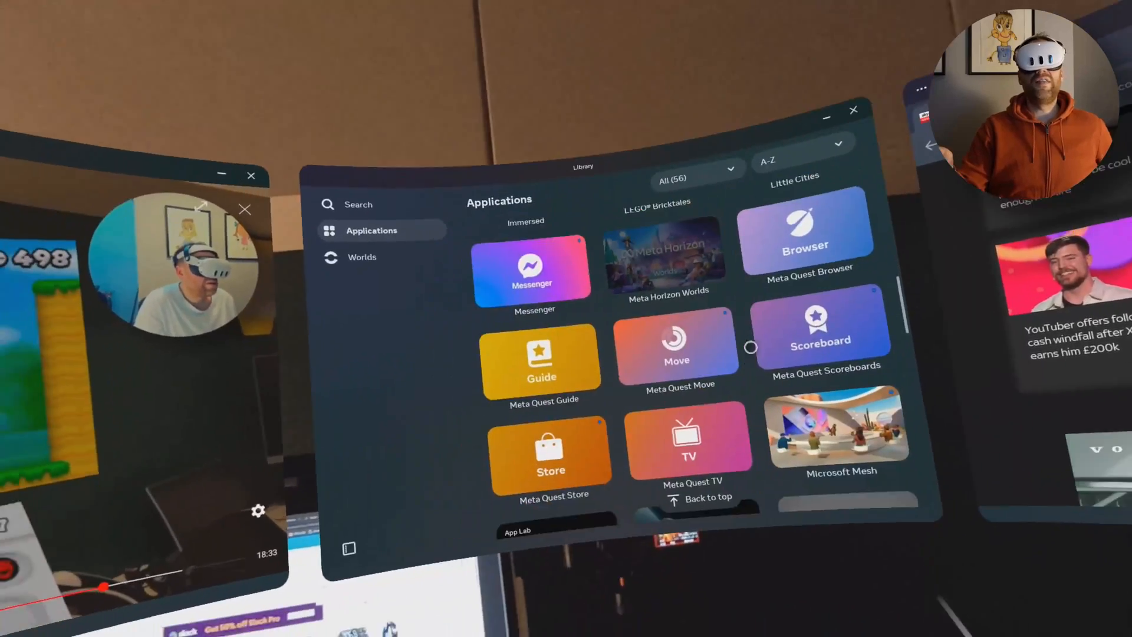
scroll("down", 3)
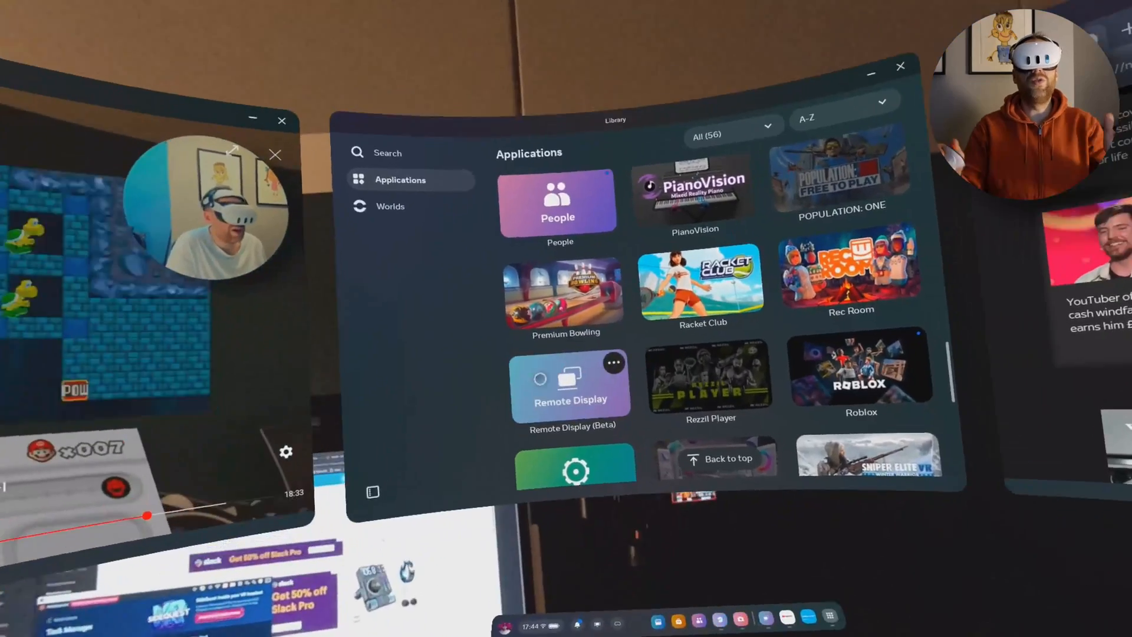
left_click(569, 387)
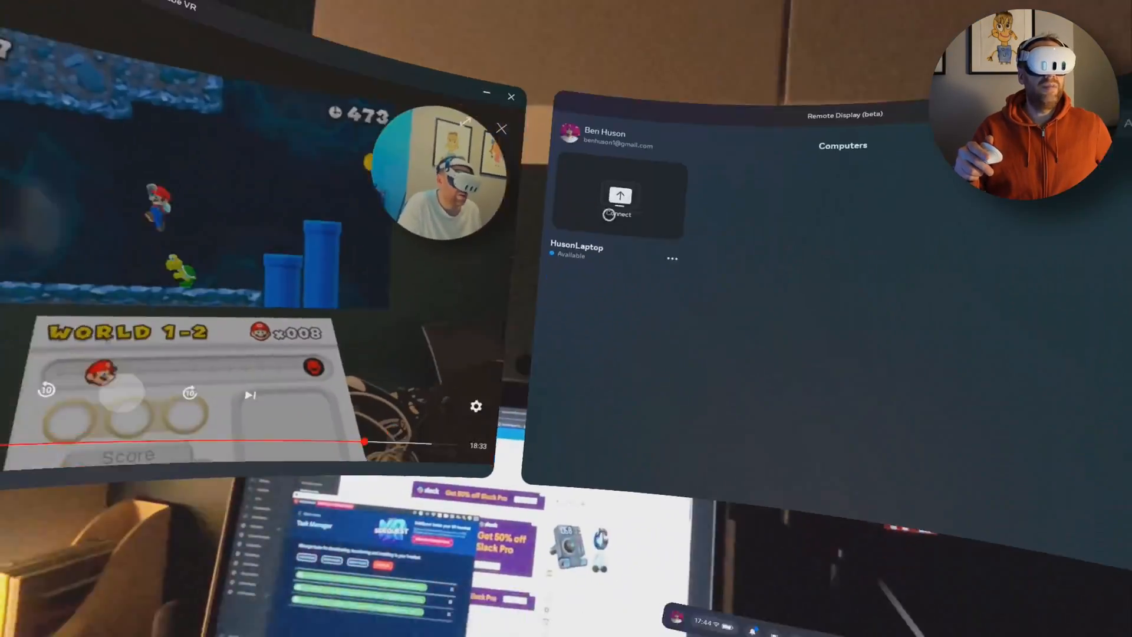
- Connect to the laptop listed in the Remote Display (Beta) panel
left_click(619, 202)
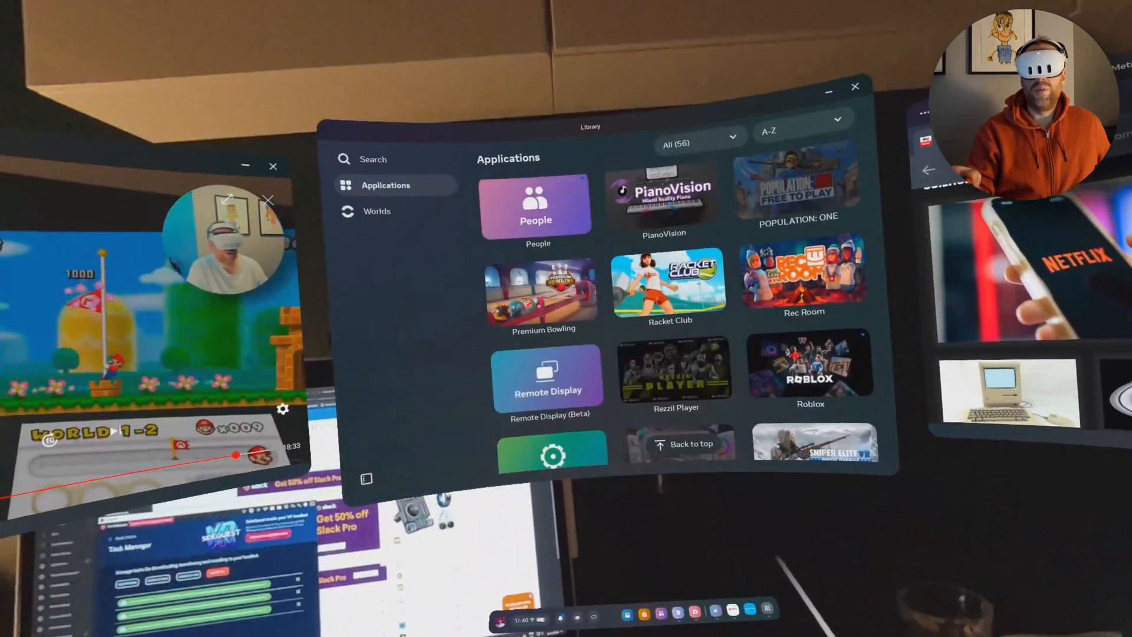
- Scroll the library down toward the Xbox Cloud Gaming app
scroll("down", 3)
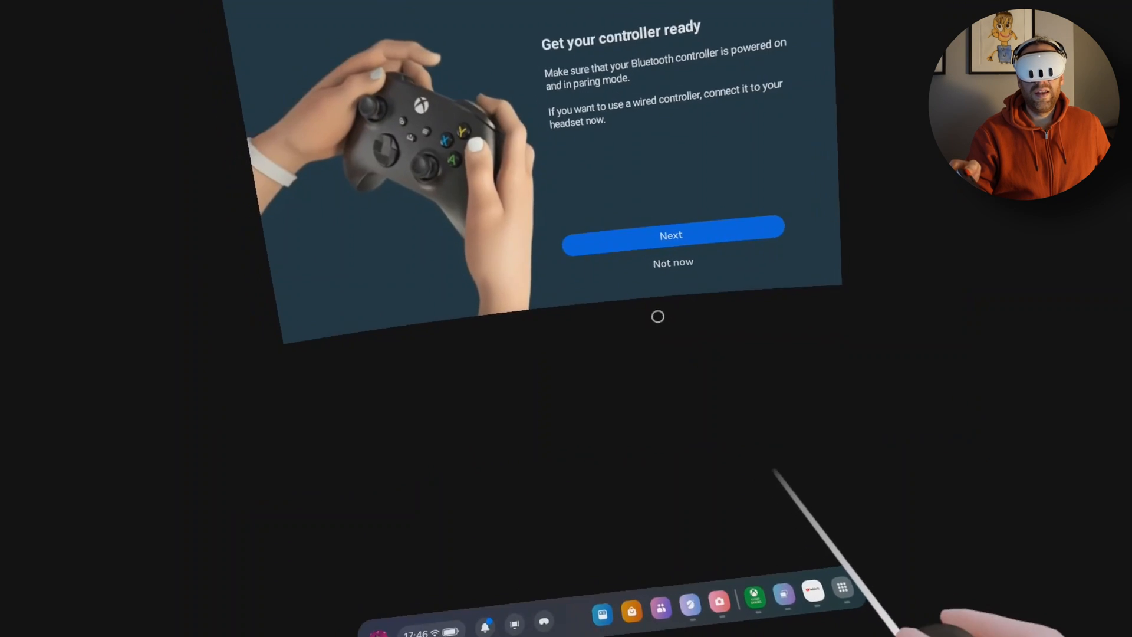
- Dismiss the Xbox Cloud Gaming controller prompt with Not now and browse toward FIFA 23
left_click(671, 235)
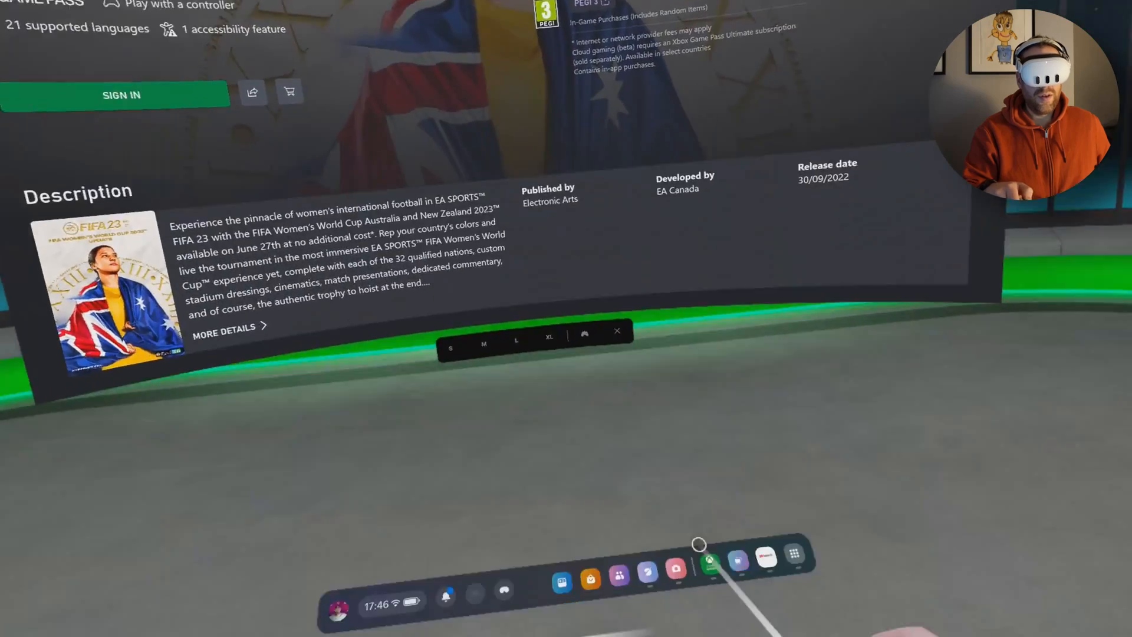
left_click(120, 94)
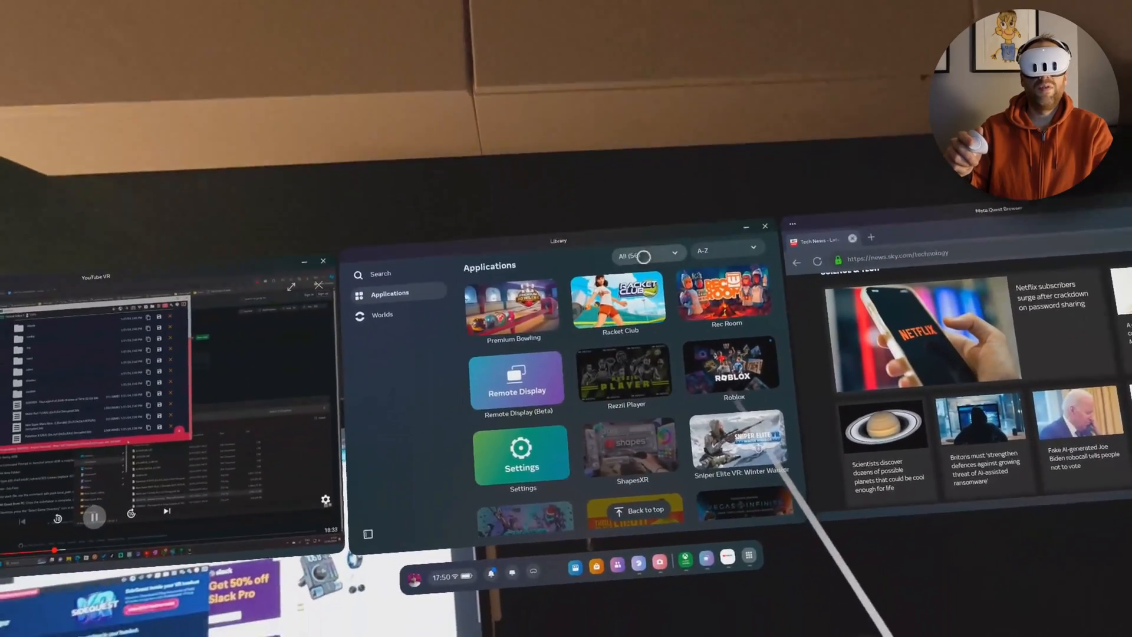
- Filter the library from All (56) to Unknown sources and scroll toward TikTok
left_click(645, 250)
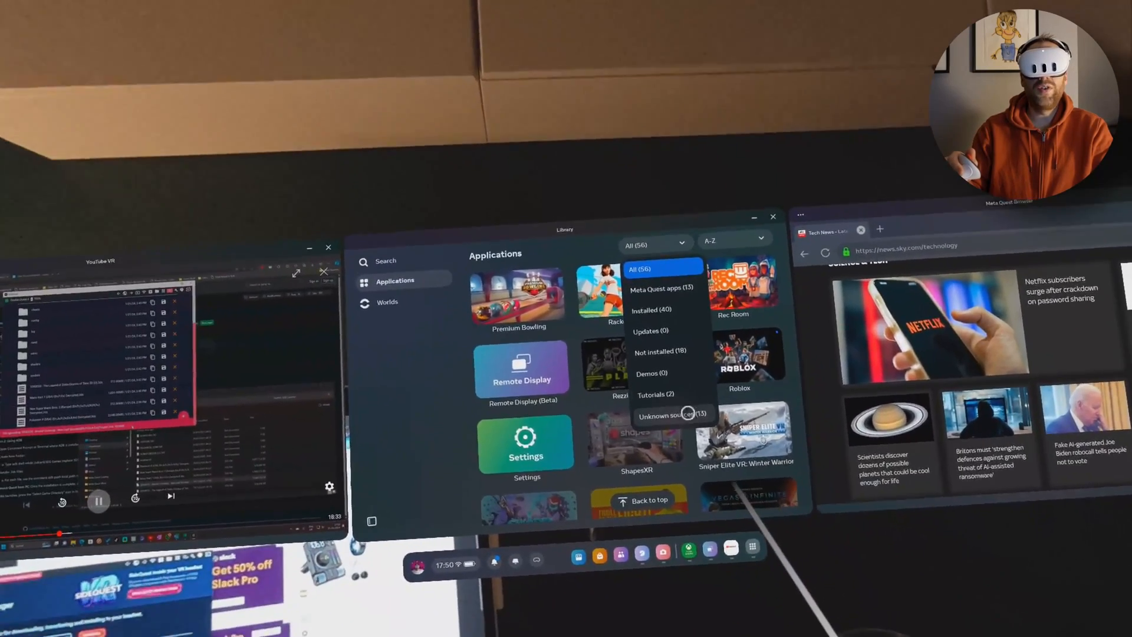
left_click(673, 414)
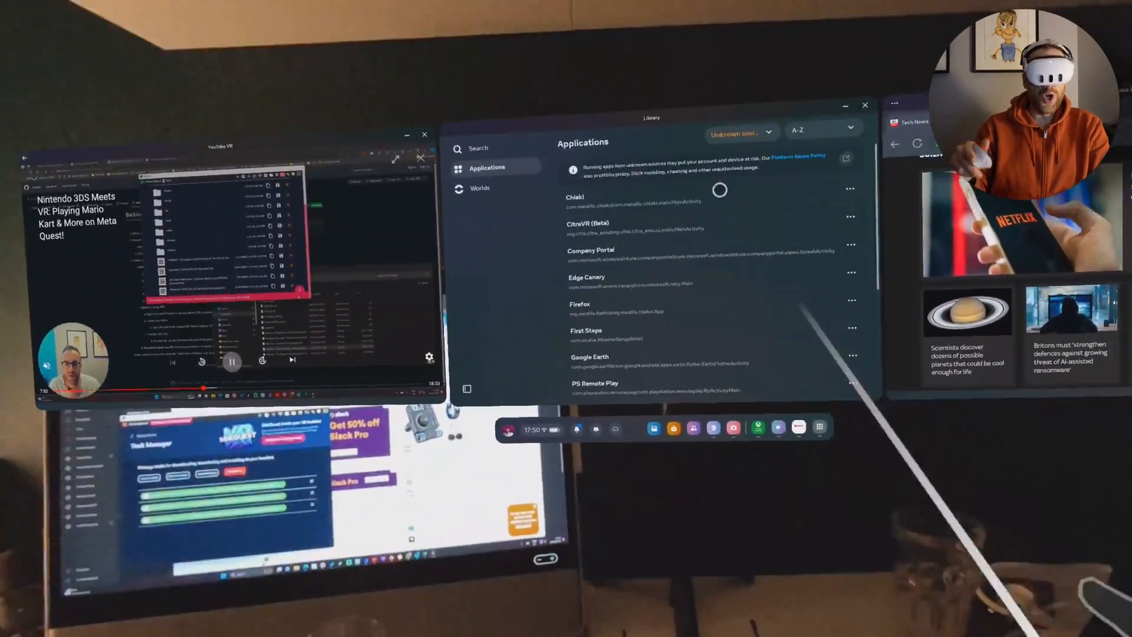
scroll("down", 3)
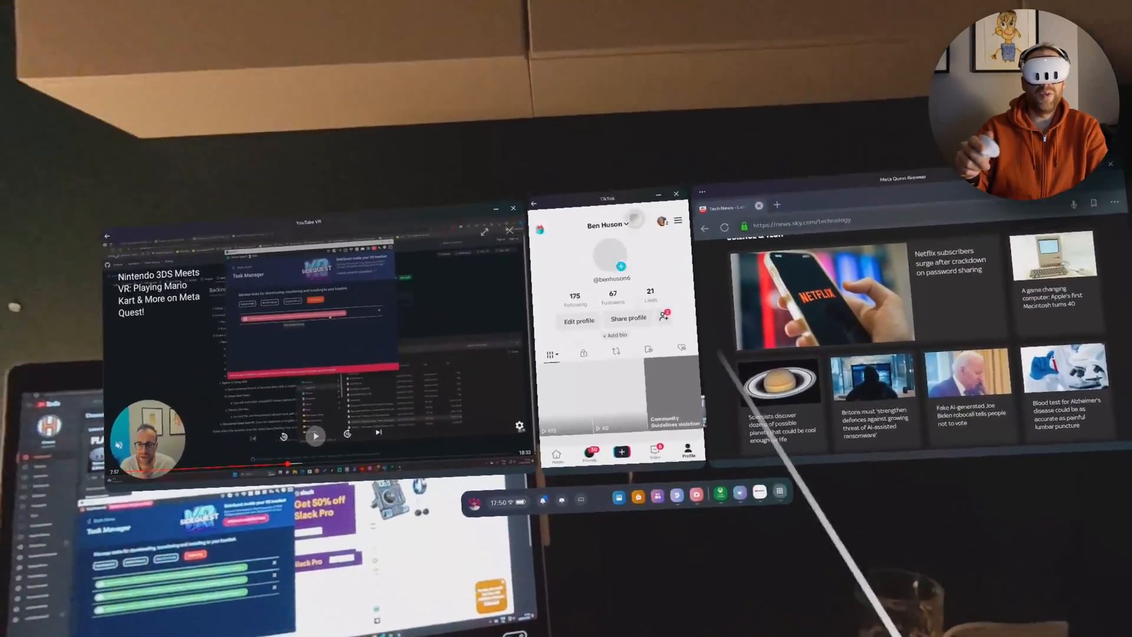
- Switch TikTok from the profile page to the Home video feed
left_click(663, 316)
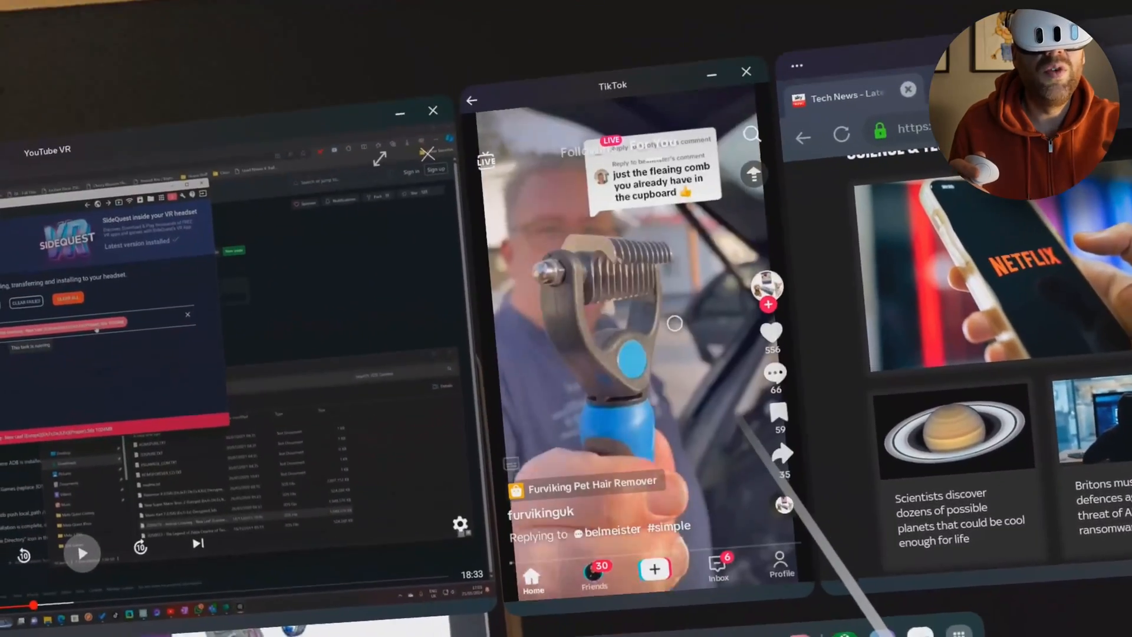
scroll("down", 3)
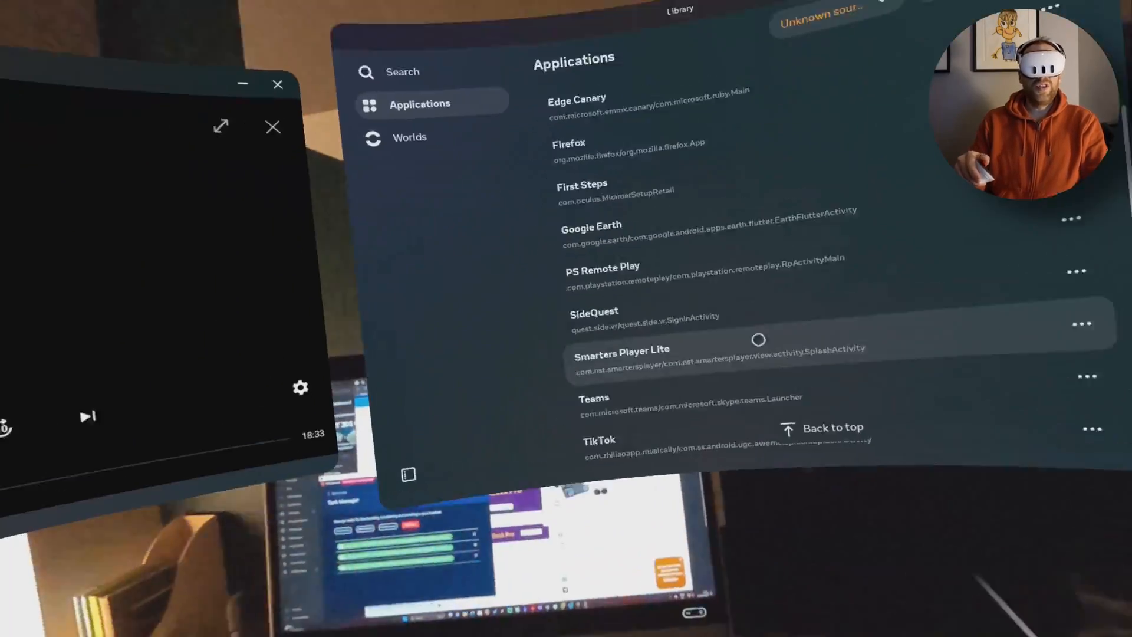
scroll("up", 3)
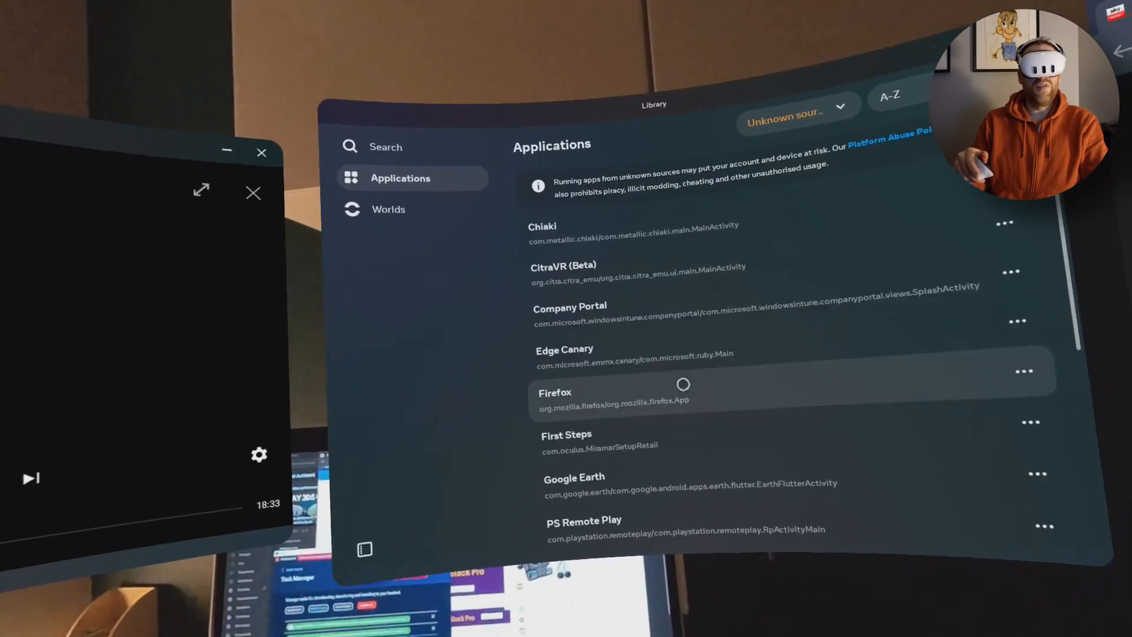
scroll("down", 3)
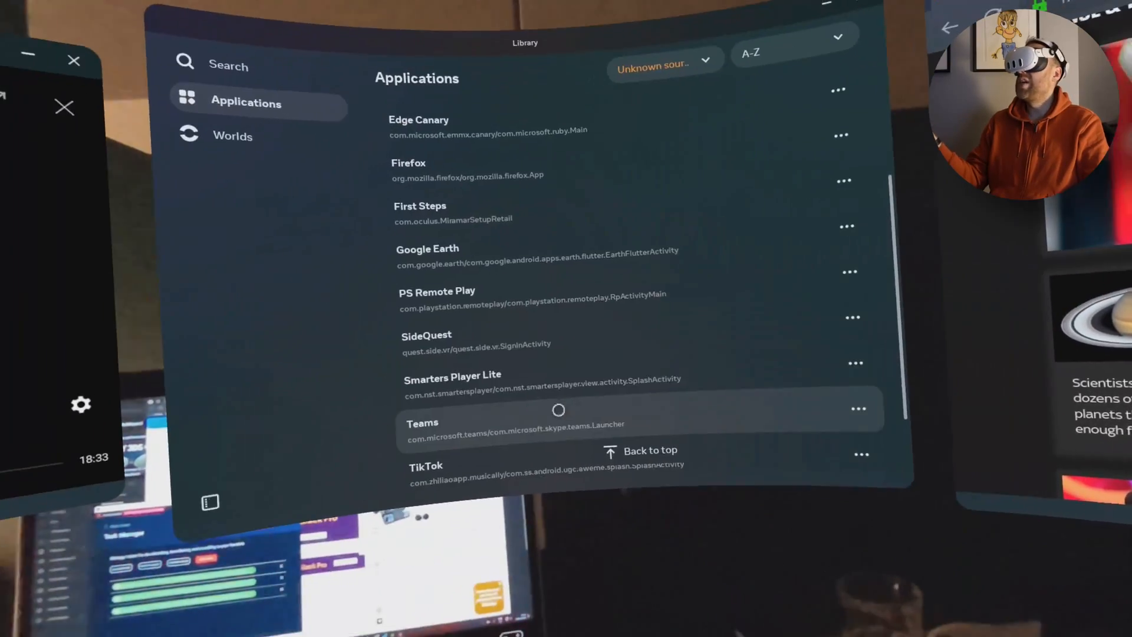
scroll("down", 3)
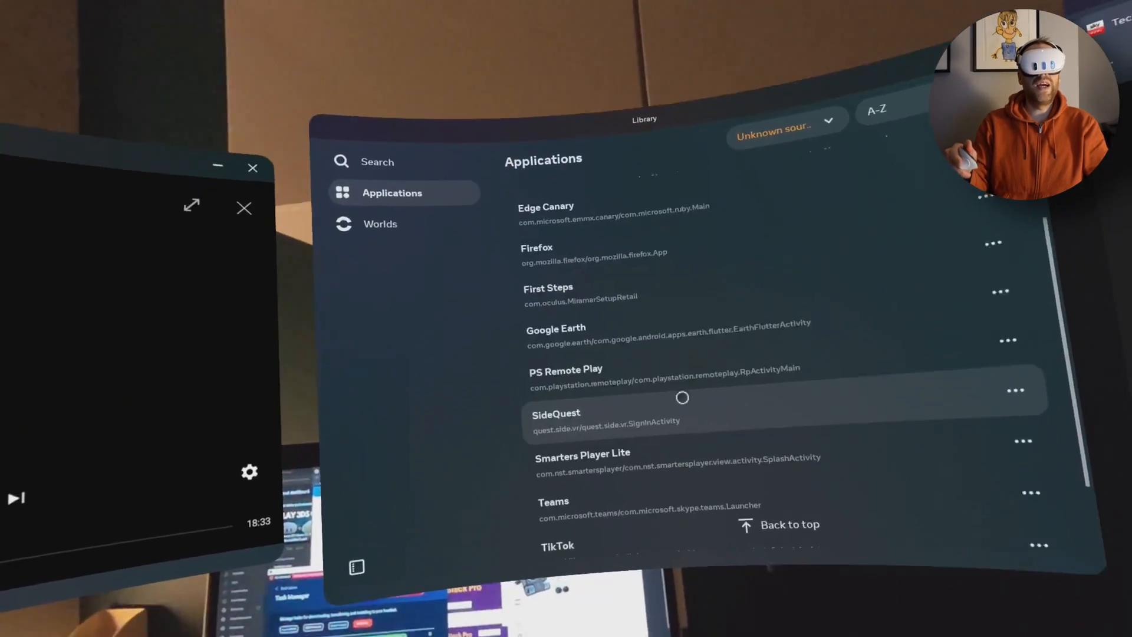
scroll("up", 3)
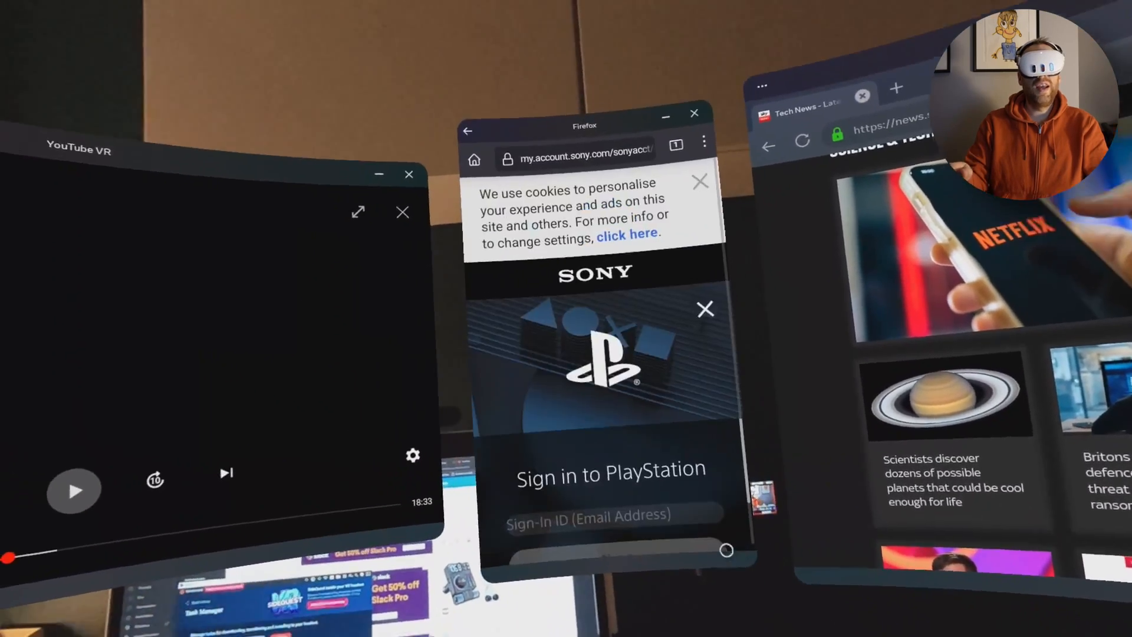
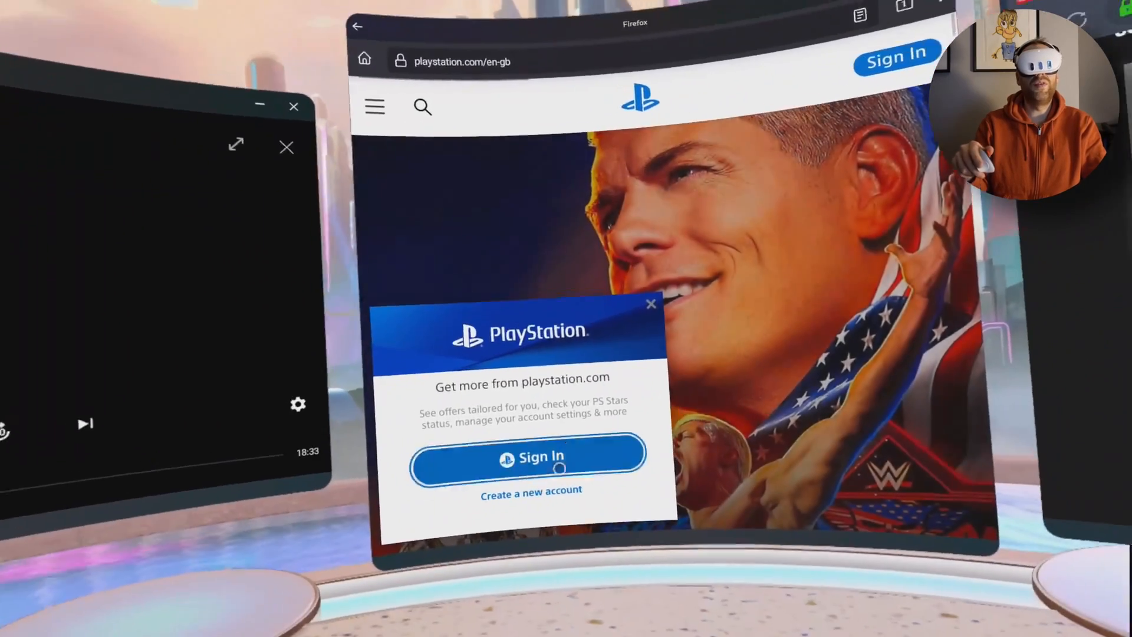
left_click(650, 303)
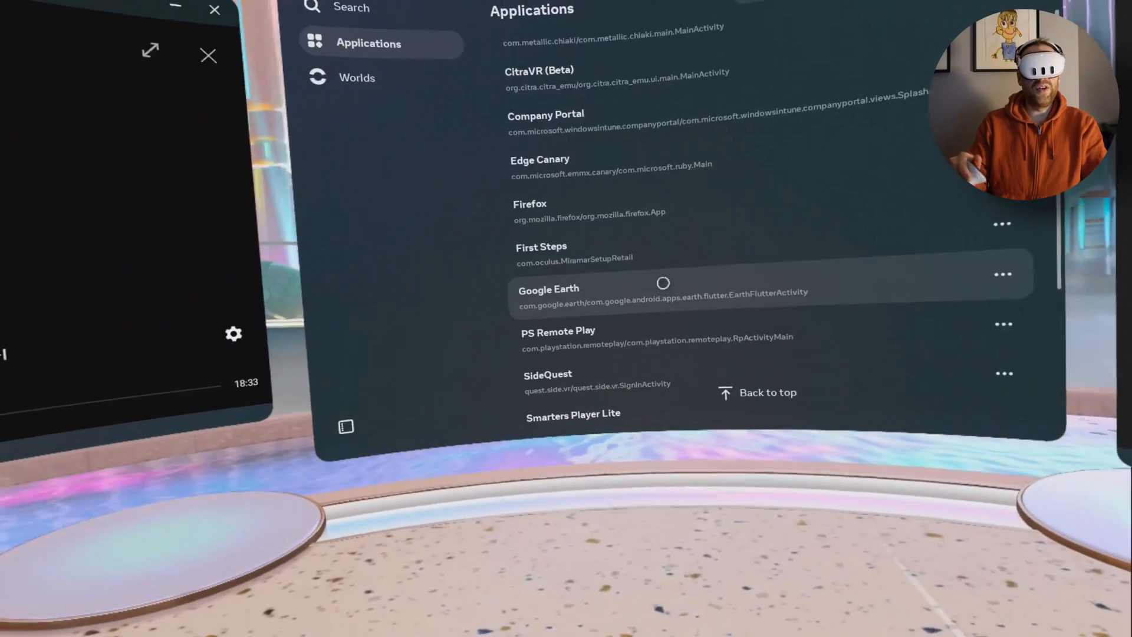
- Scroll through the Library's Unknown sources Applications list
scroll("down", 3)
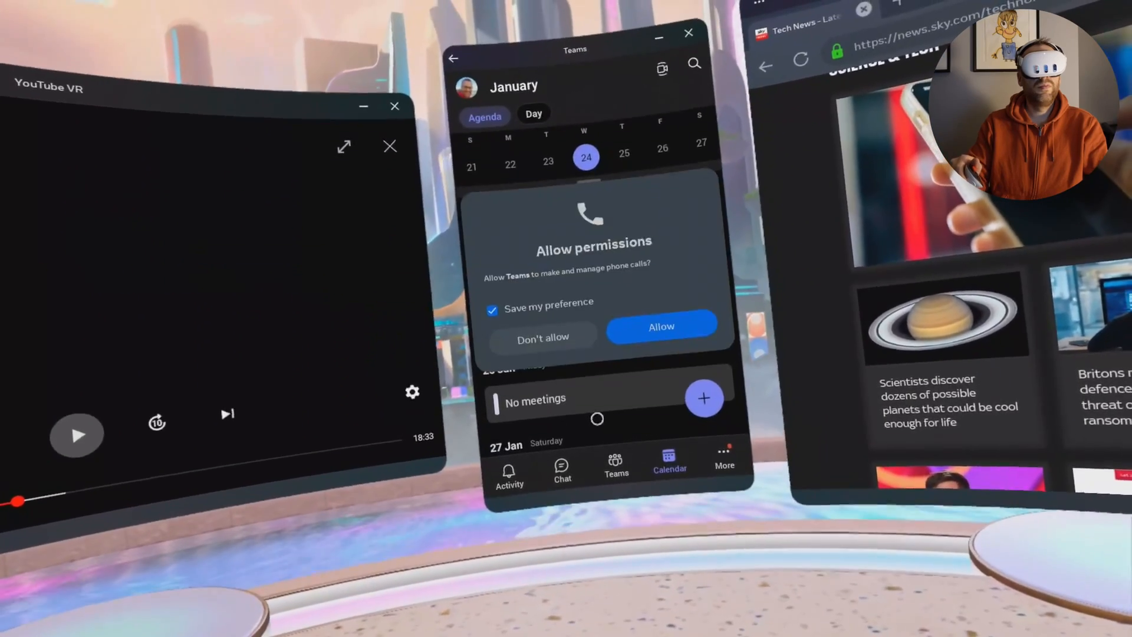
- Allow Teams phone-call access, join the new meeting, and unmute the microphone
left_click(661, 325)
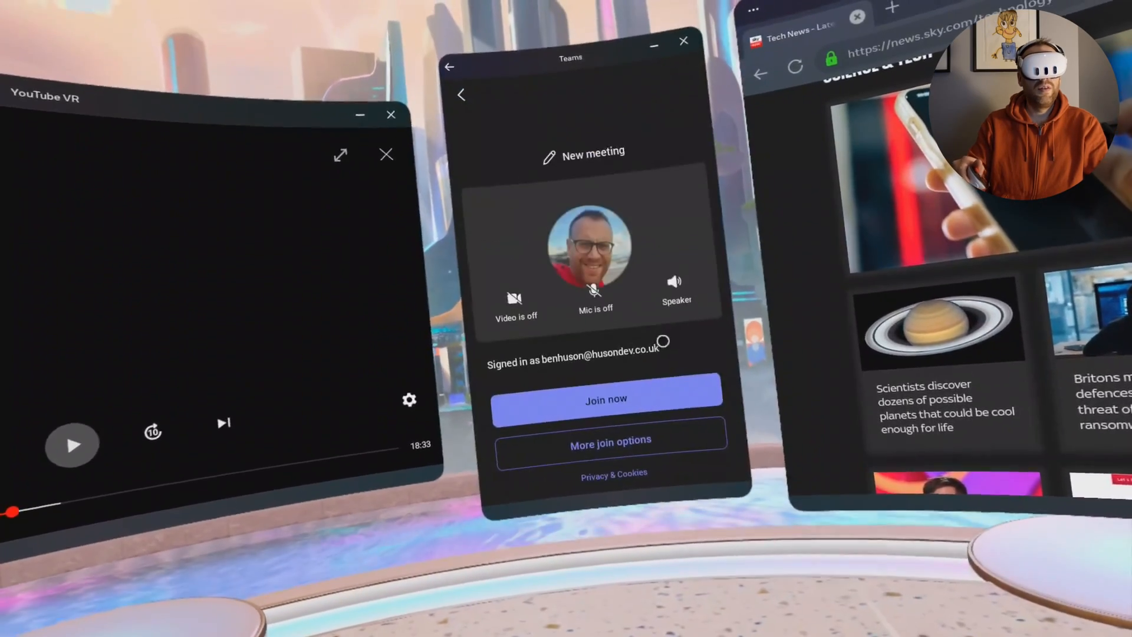
left_click(606, 399)
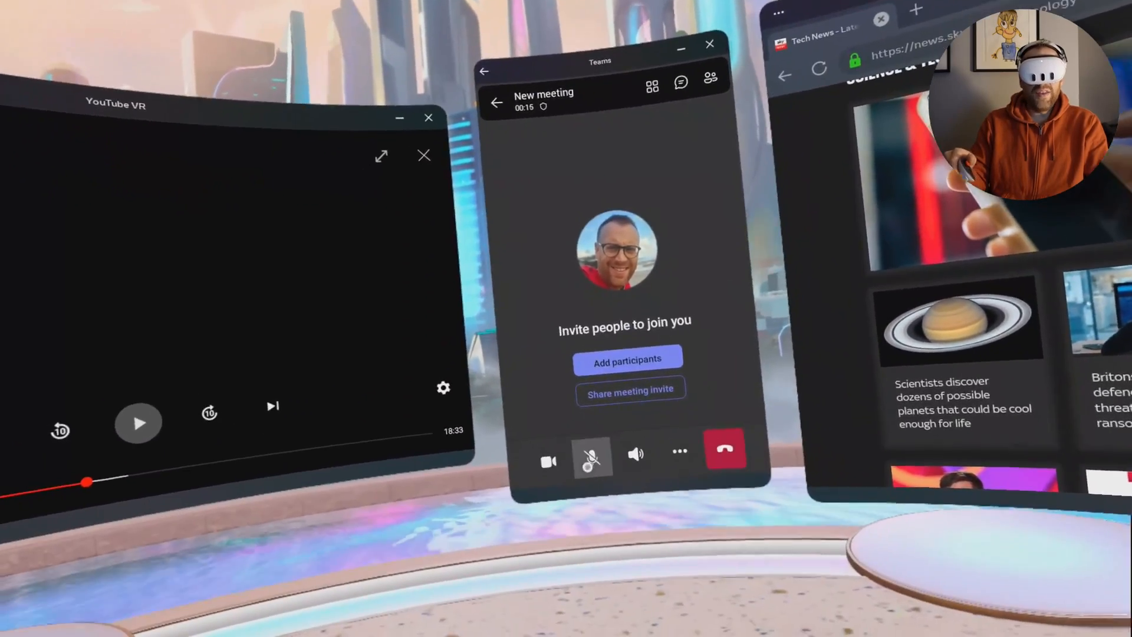
left_click(593, 454)
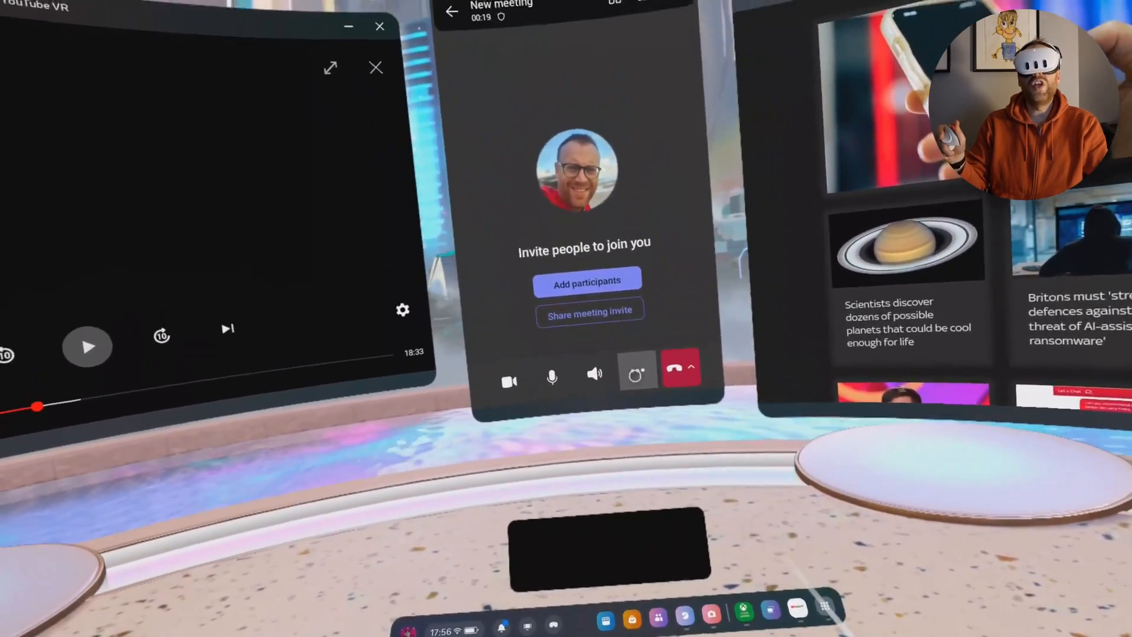
left_click(637, 370)
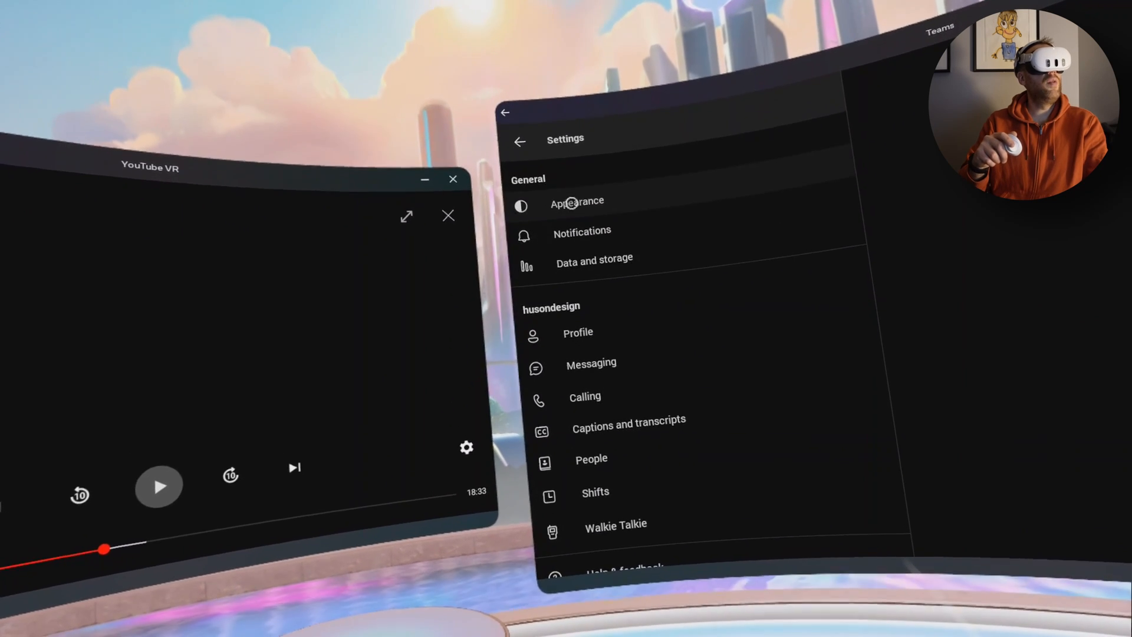
- Leave Teams Settings for the Chat list and open the New meeting conversation
scroll("down", 3)
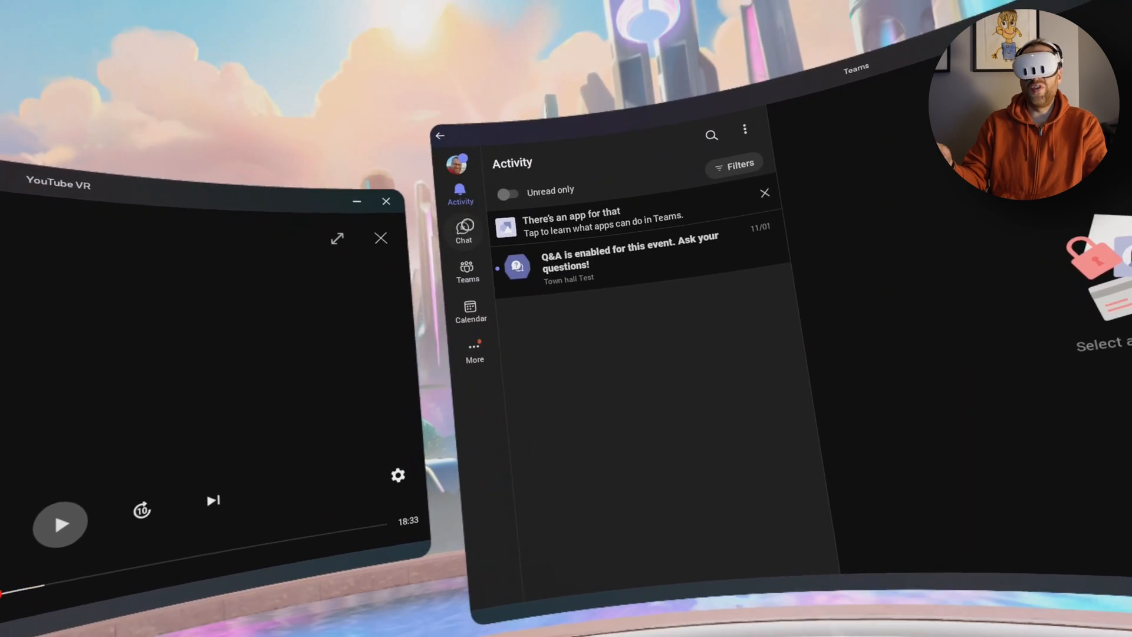
left_click(464, 232)
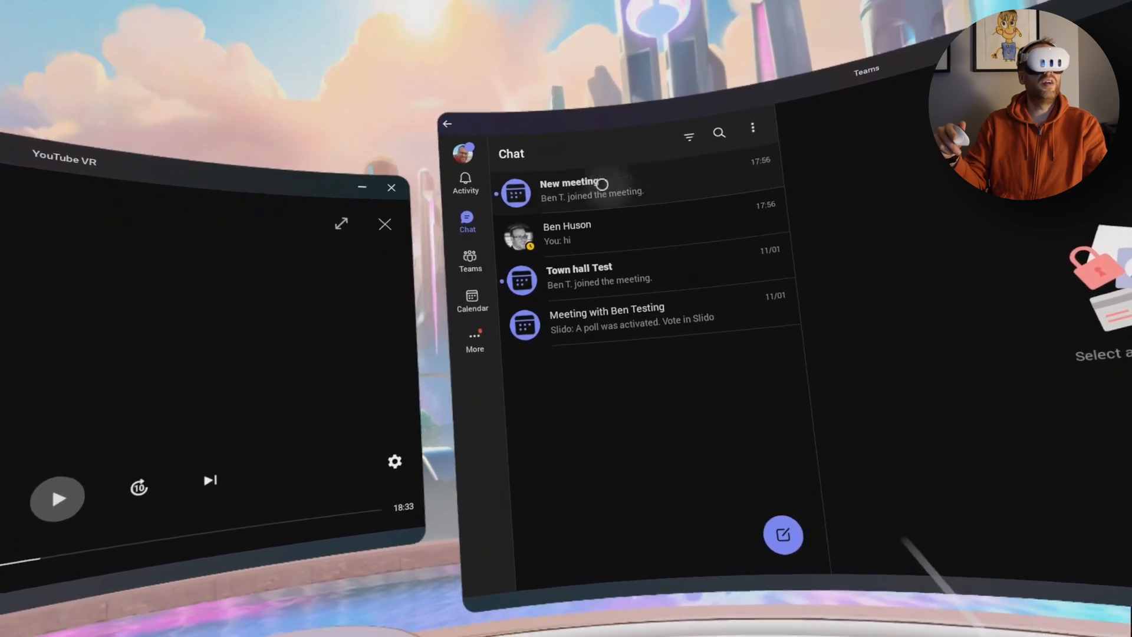
left_click(570, 190)
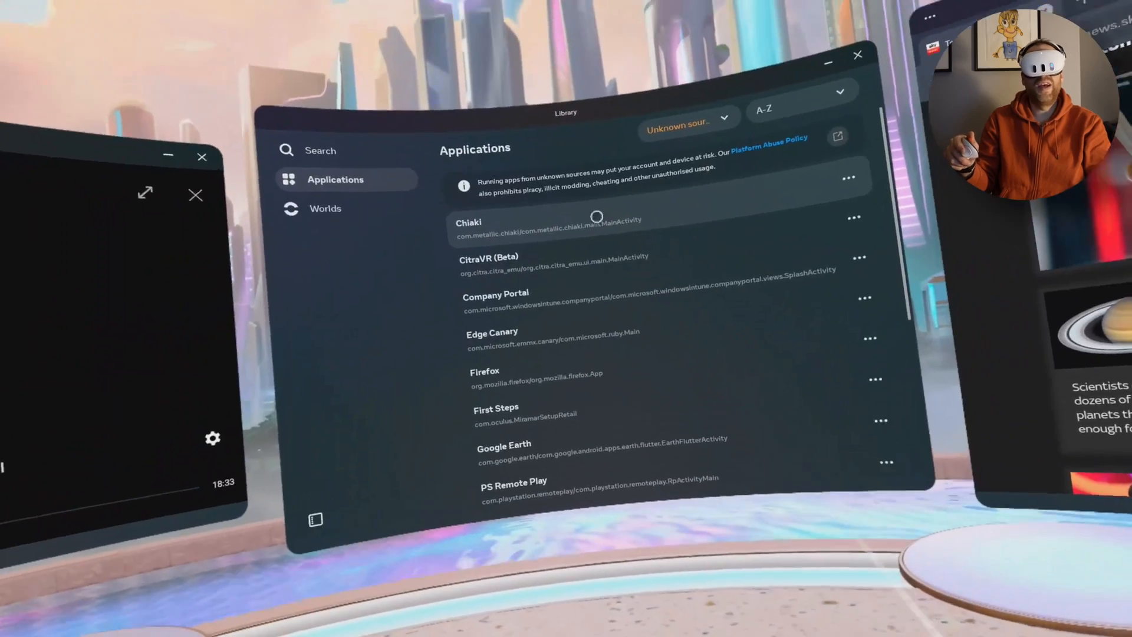
- Launch Chiaki from Unknown sources, showing PS5-117 and PS4-714, and open its Settings
left_click(468, 221)
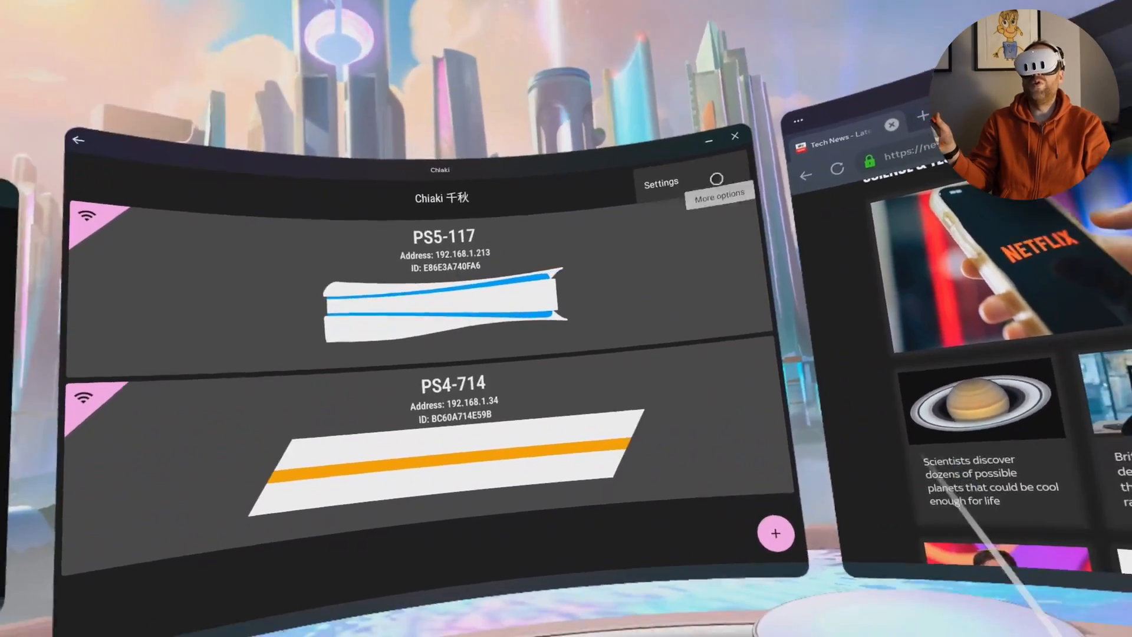
left_click(660, 183)
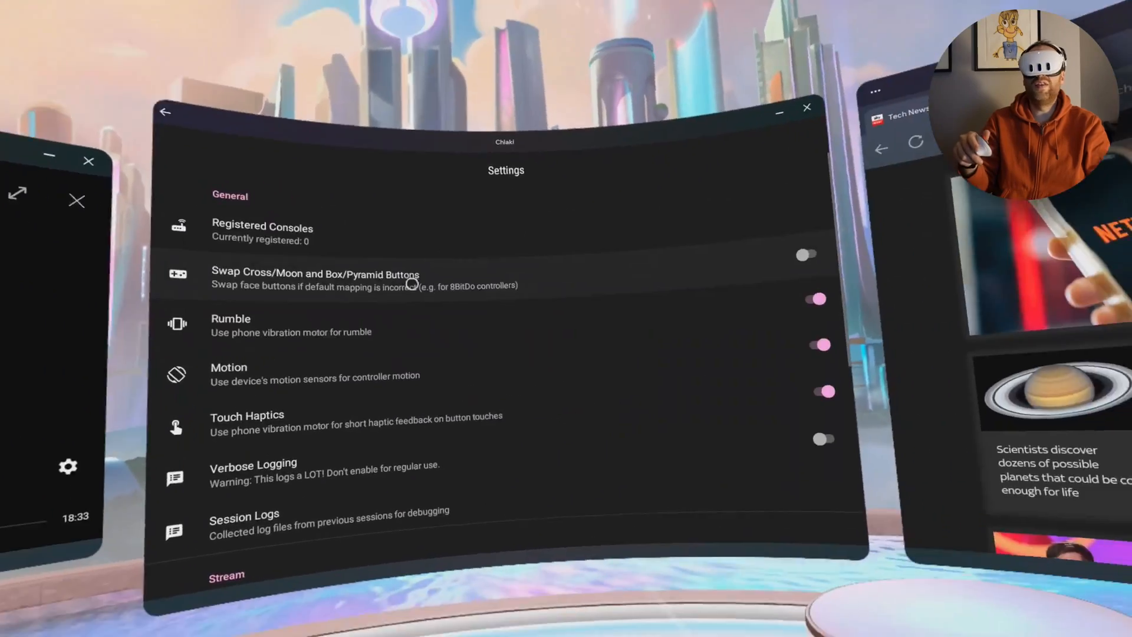